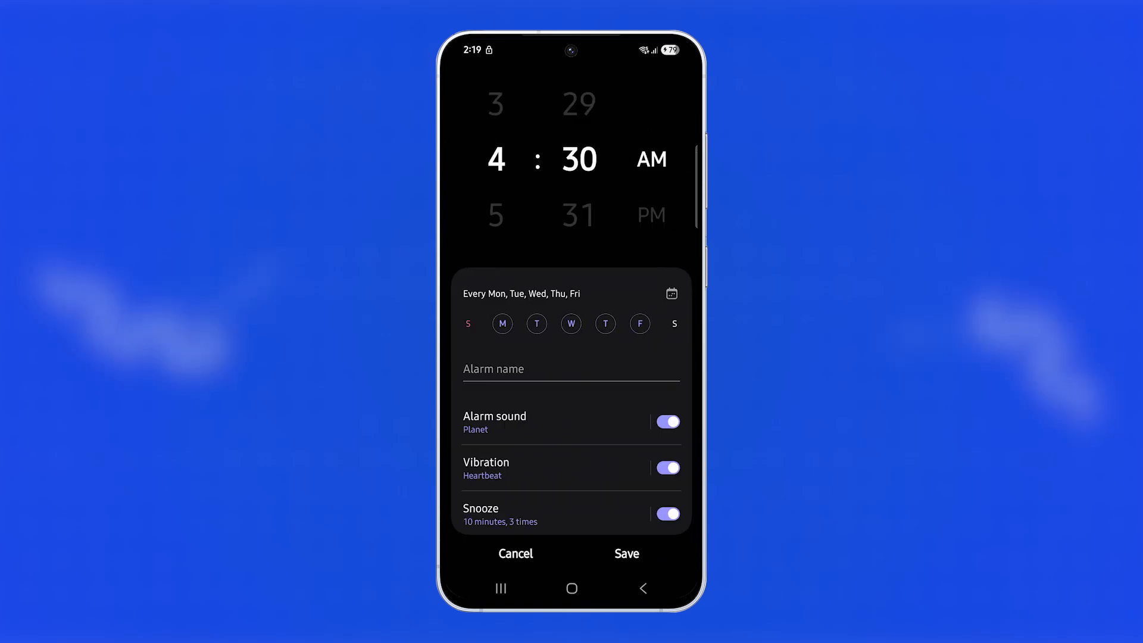
Scroll down the 4:30 AM alarm editor past the alarm background option.
scroll(down, 3)
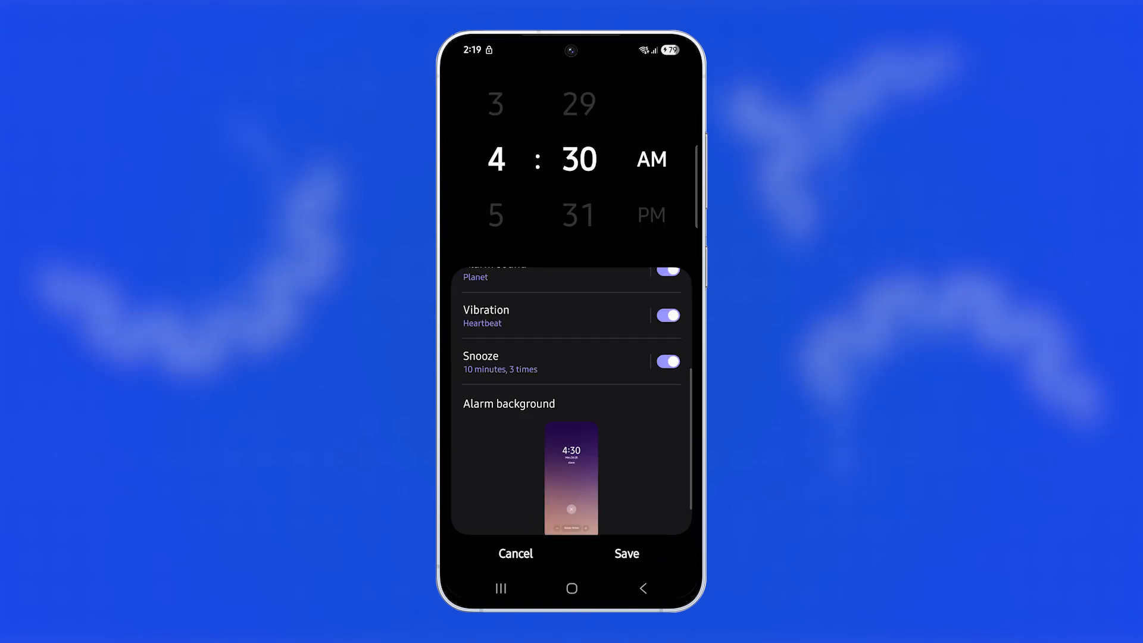
scroll(down, 3)
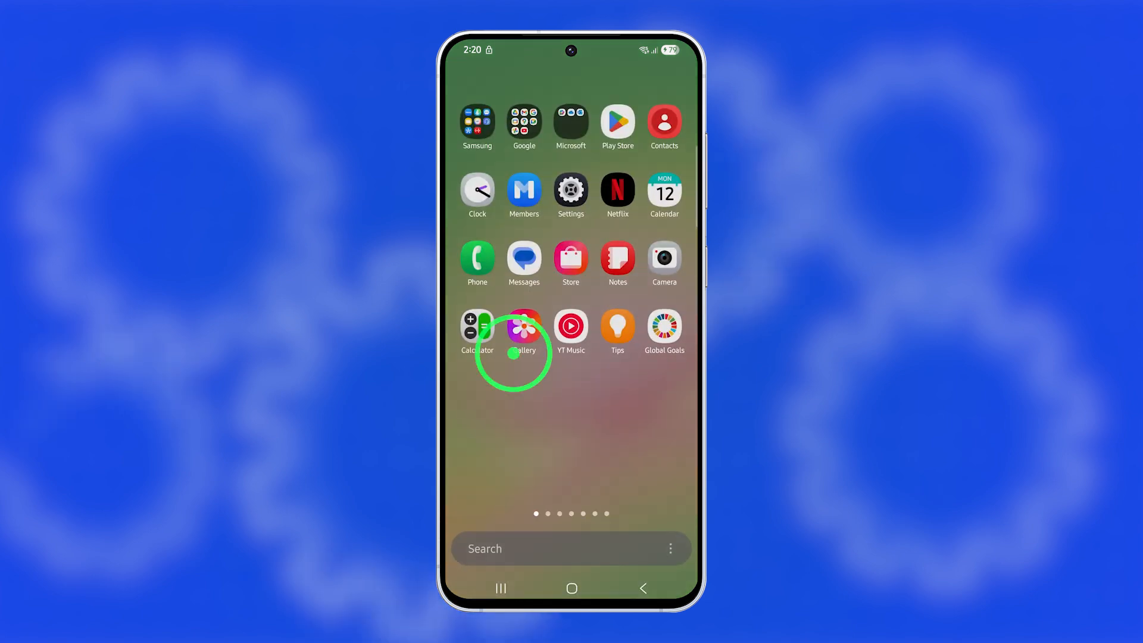
Relaunch Clock from the home screen and open the 4:30 AM weekday alarm.
click(477, 192)
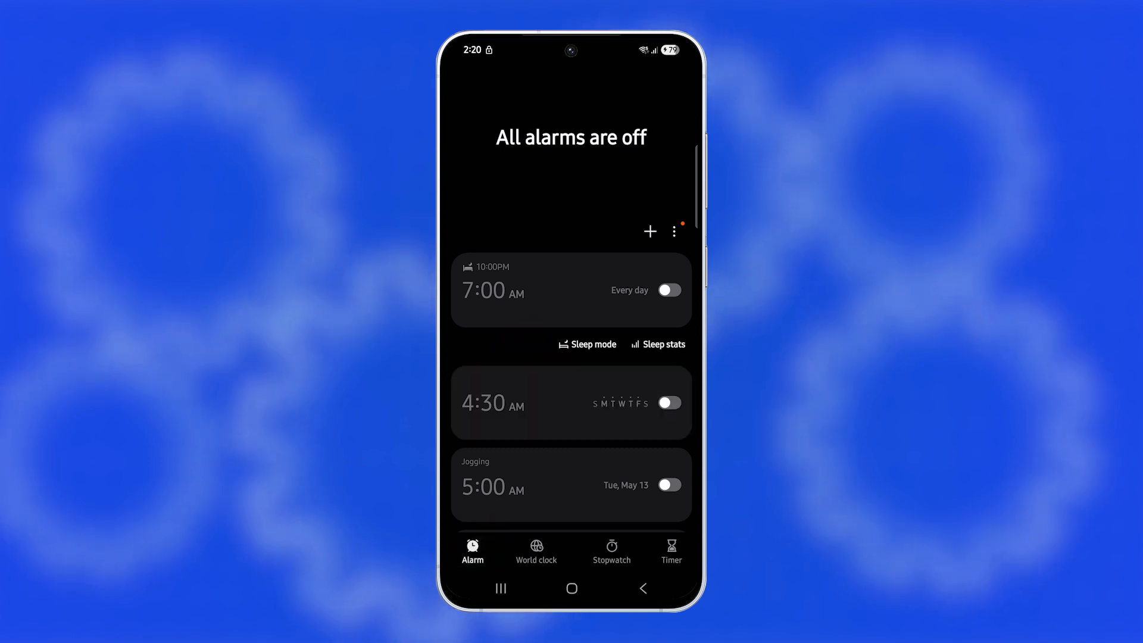
click(519, 403)
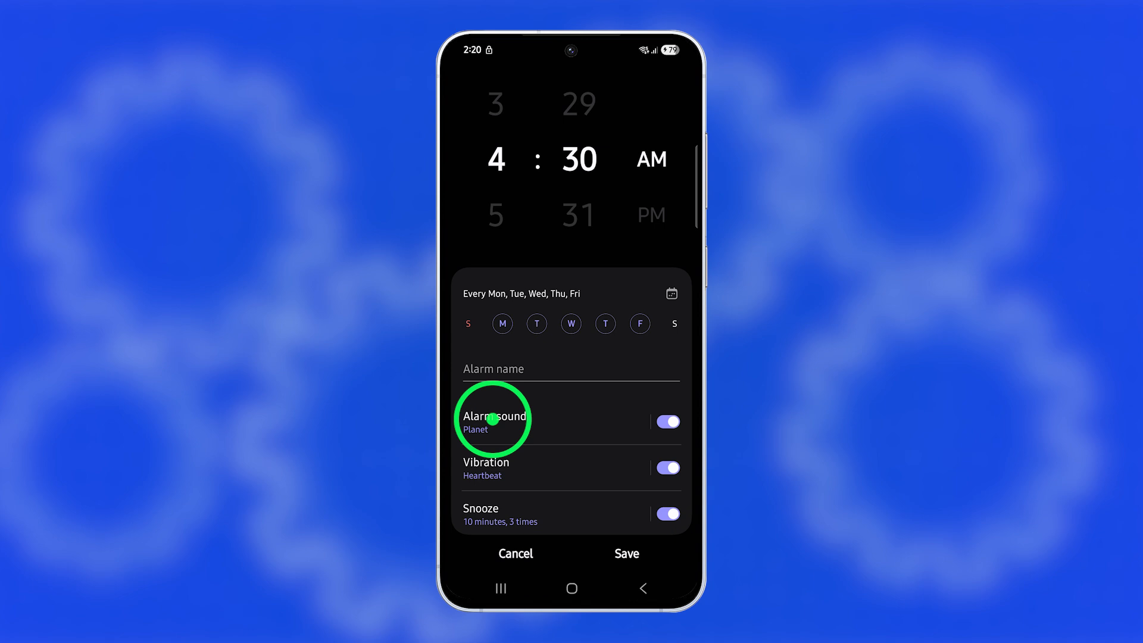
Browse Spotify as an alarm sound source, then reselect the Planet ringtone.
click(493, 418)
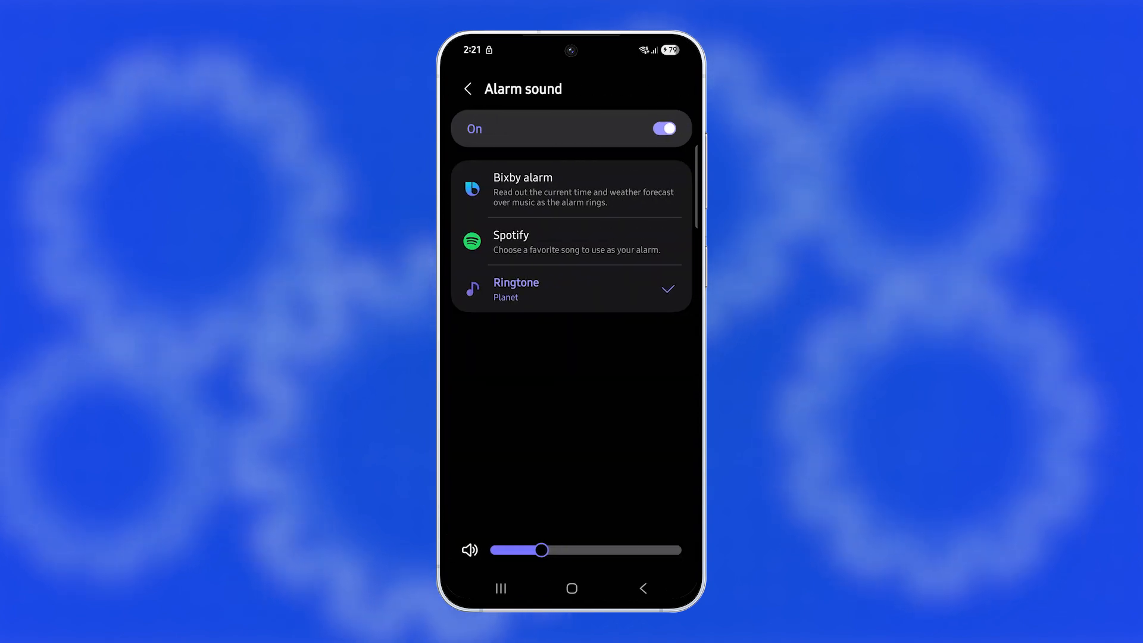
click(520, 189)
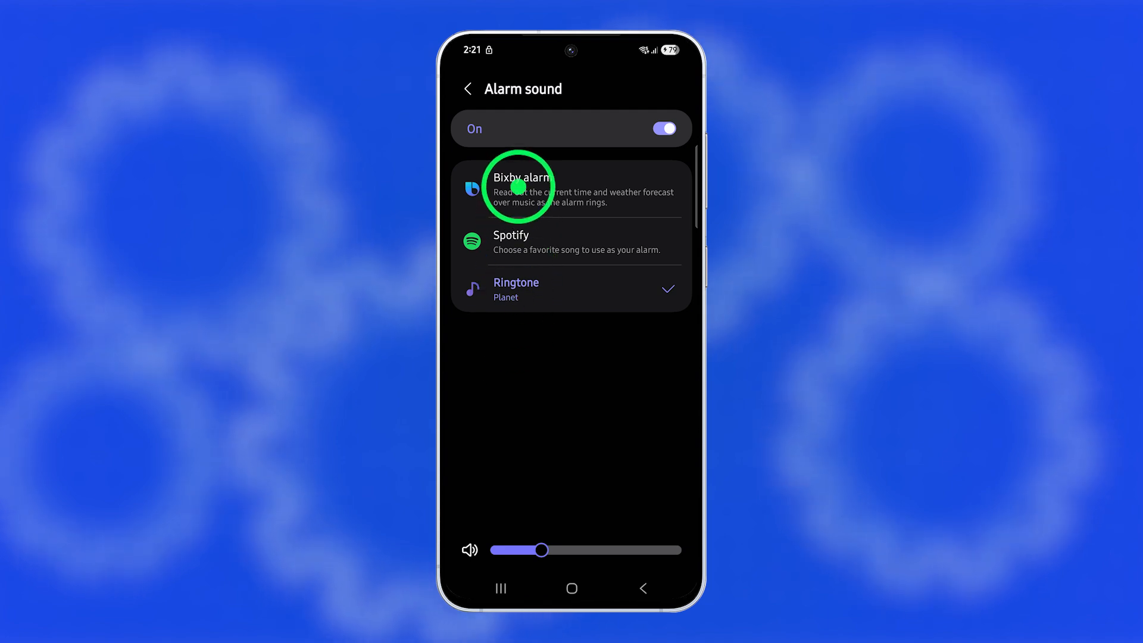
click(522, 187)
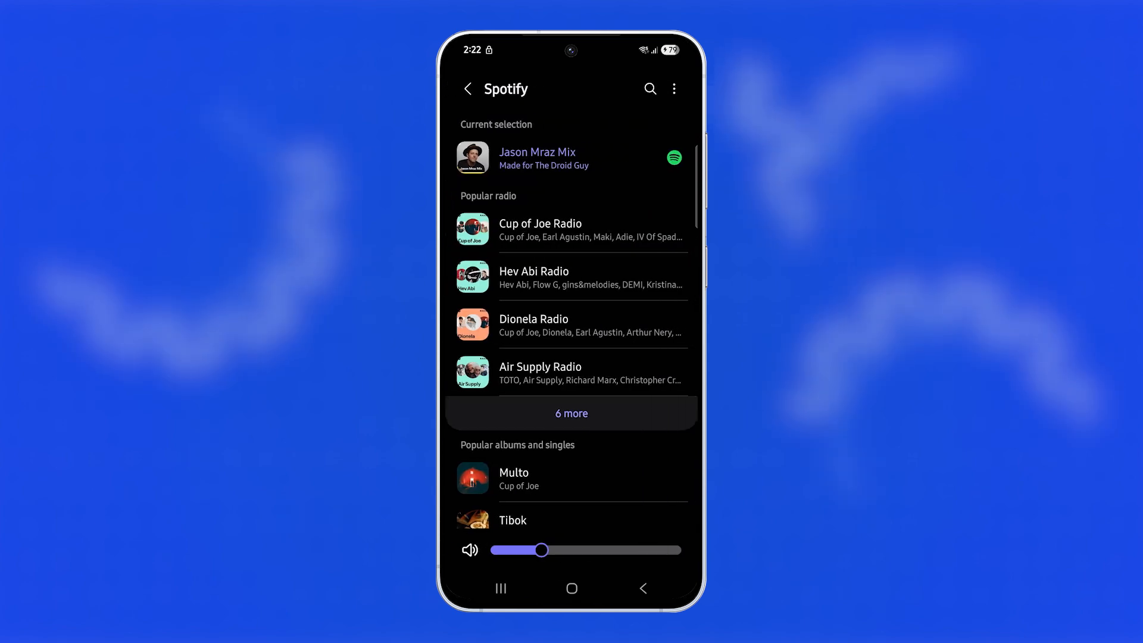
click(467, 88)
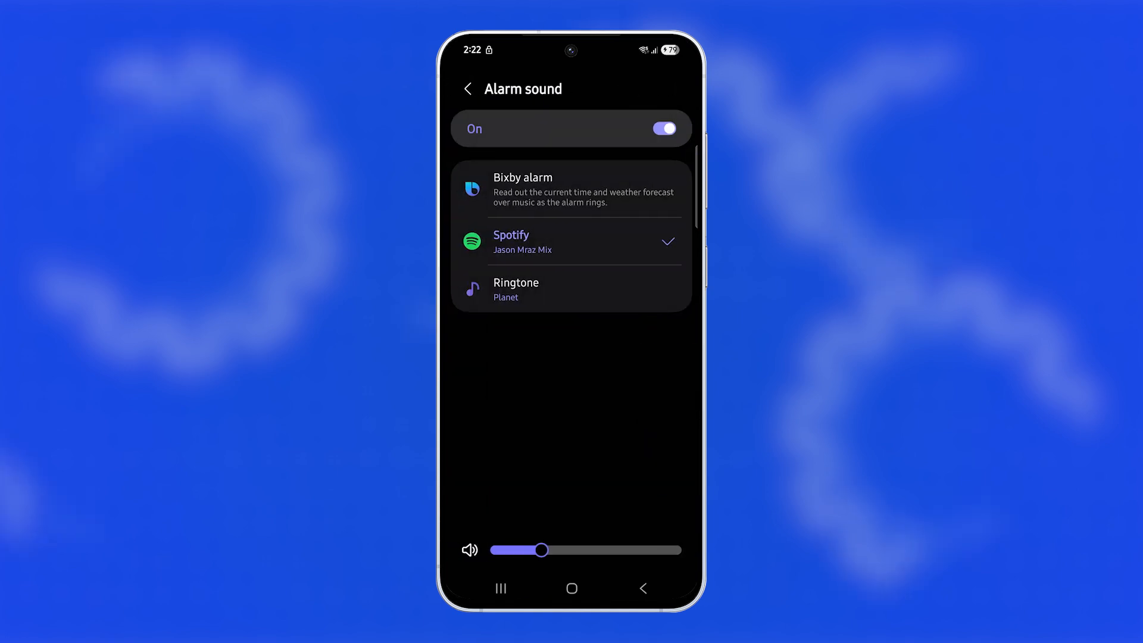
click(509, 297)
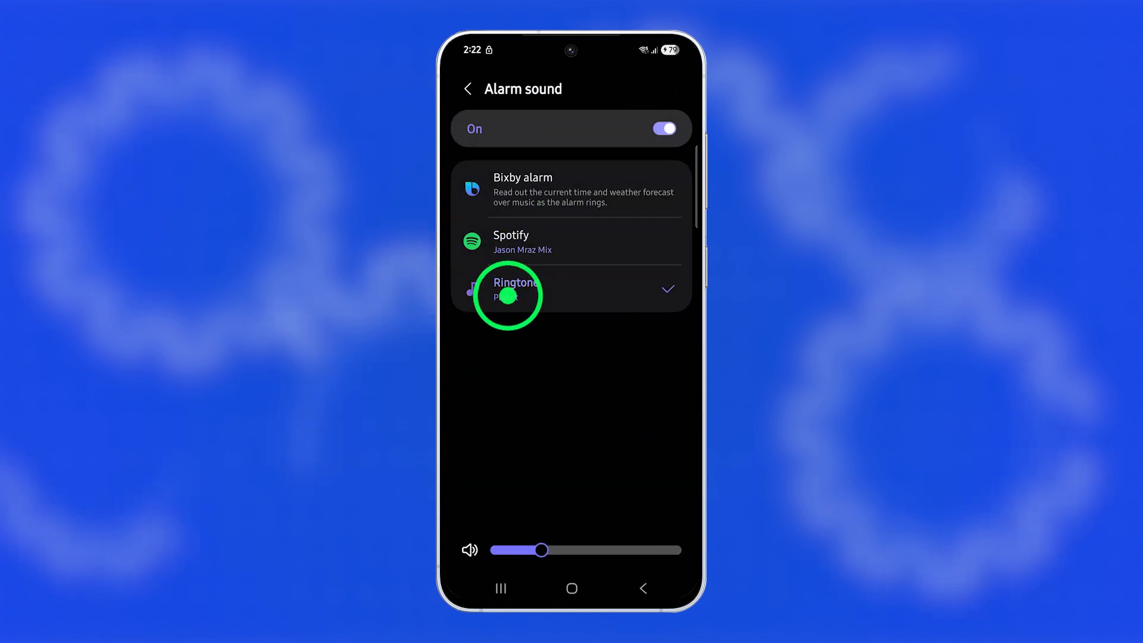
Choose the Pluto ringtone and lower the alarm volume slightly.
click(507, 296)
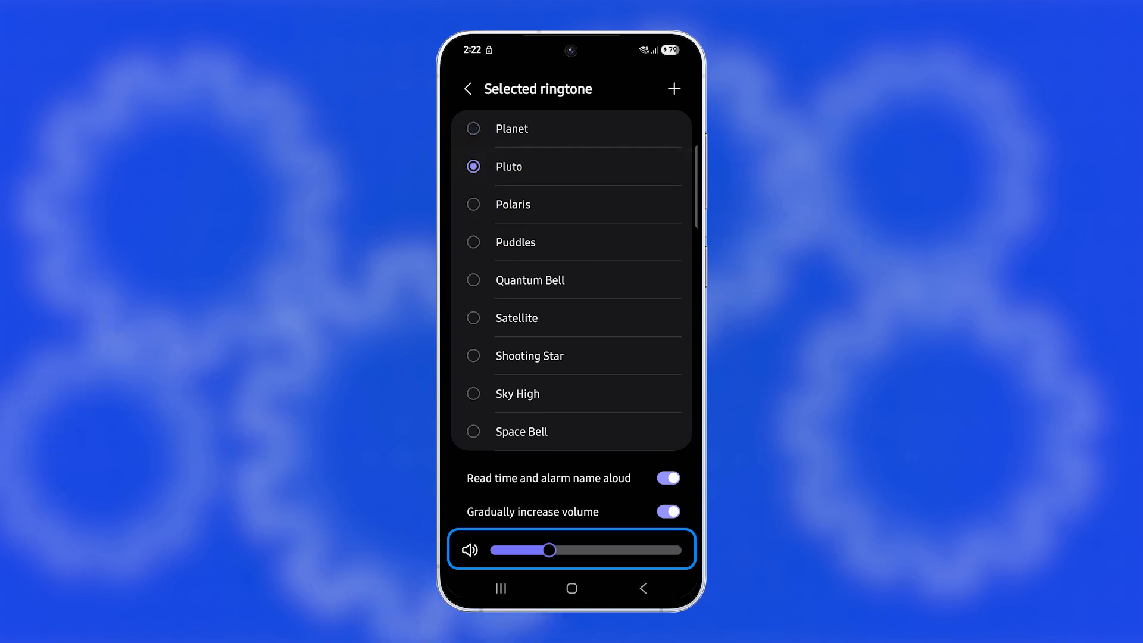
drag(529, 551, 616, 550)
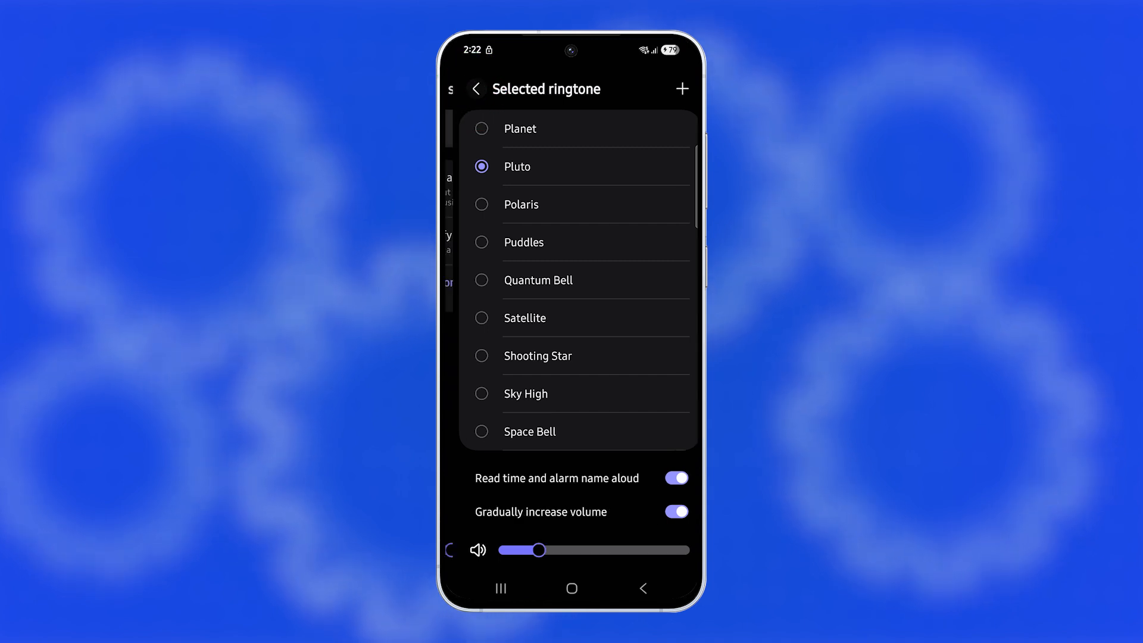
Turn vibration on, toggle snooze off and on, and view snooze: 10 minutes, 3 times.
click(476, 89)
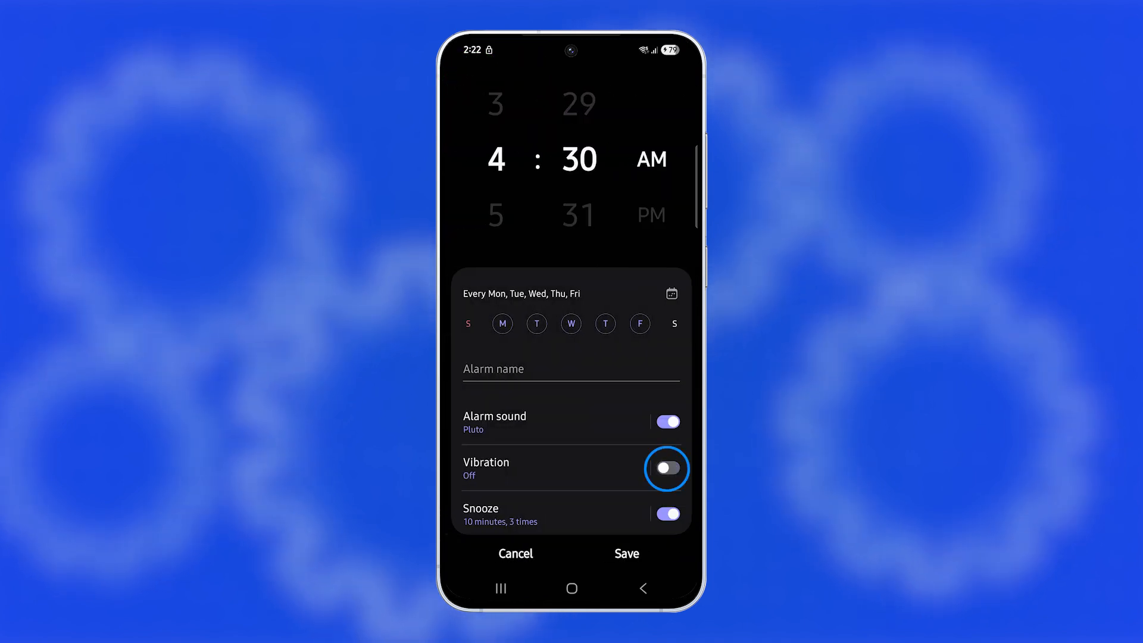
click(667, 469)
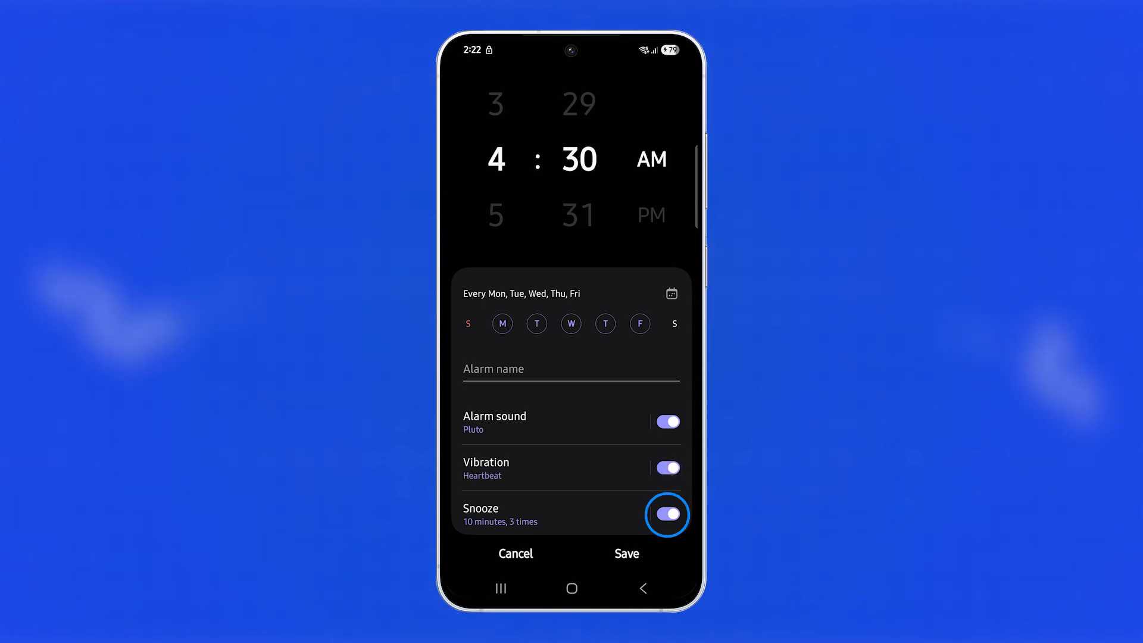
click(667, 515)
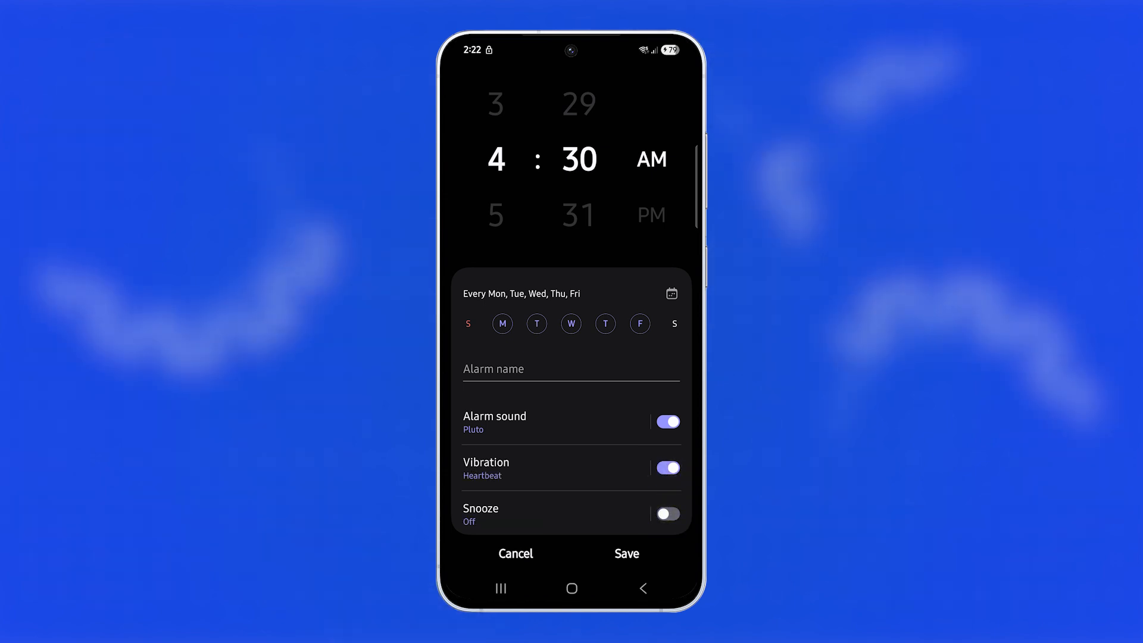
click(668, 514)
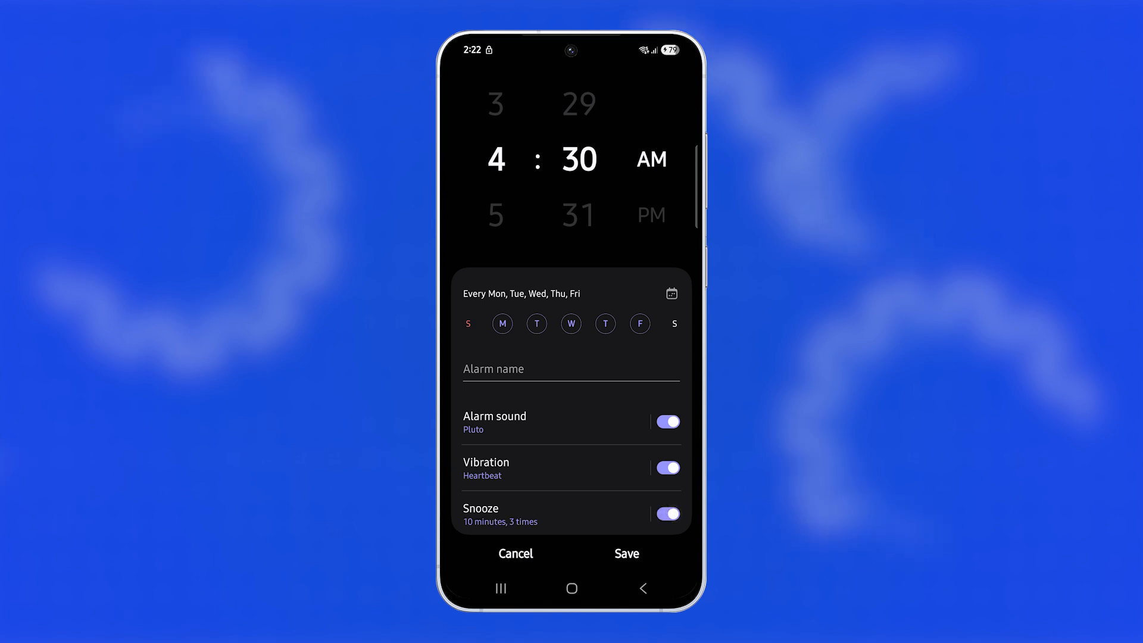
click(498, 517)
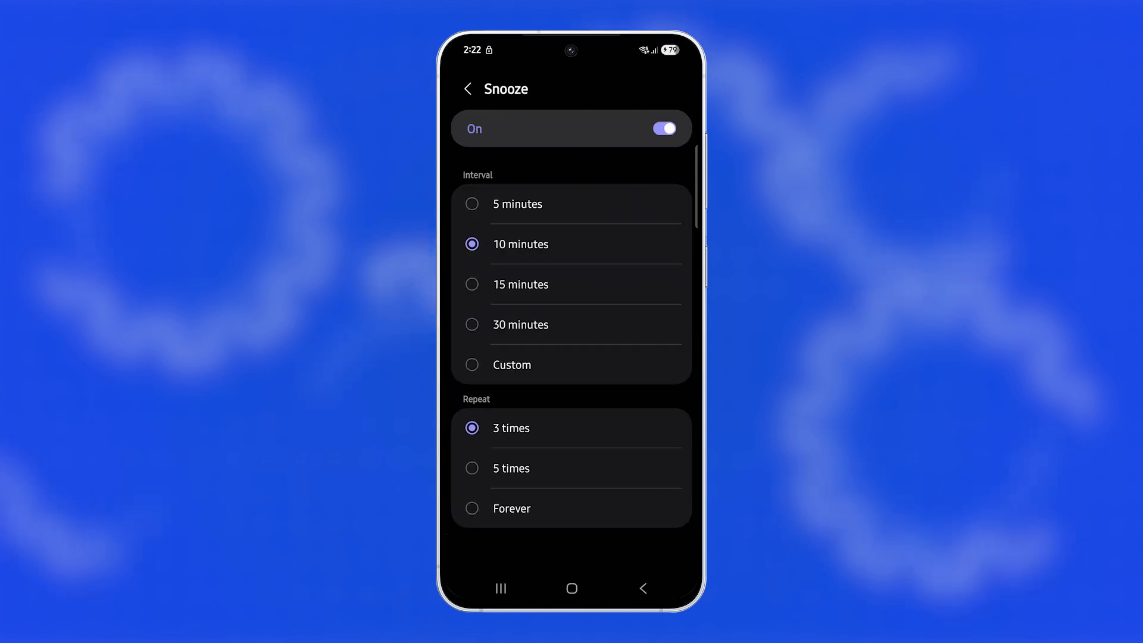